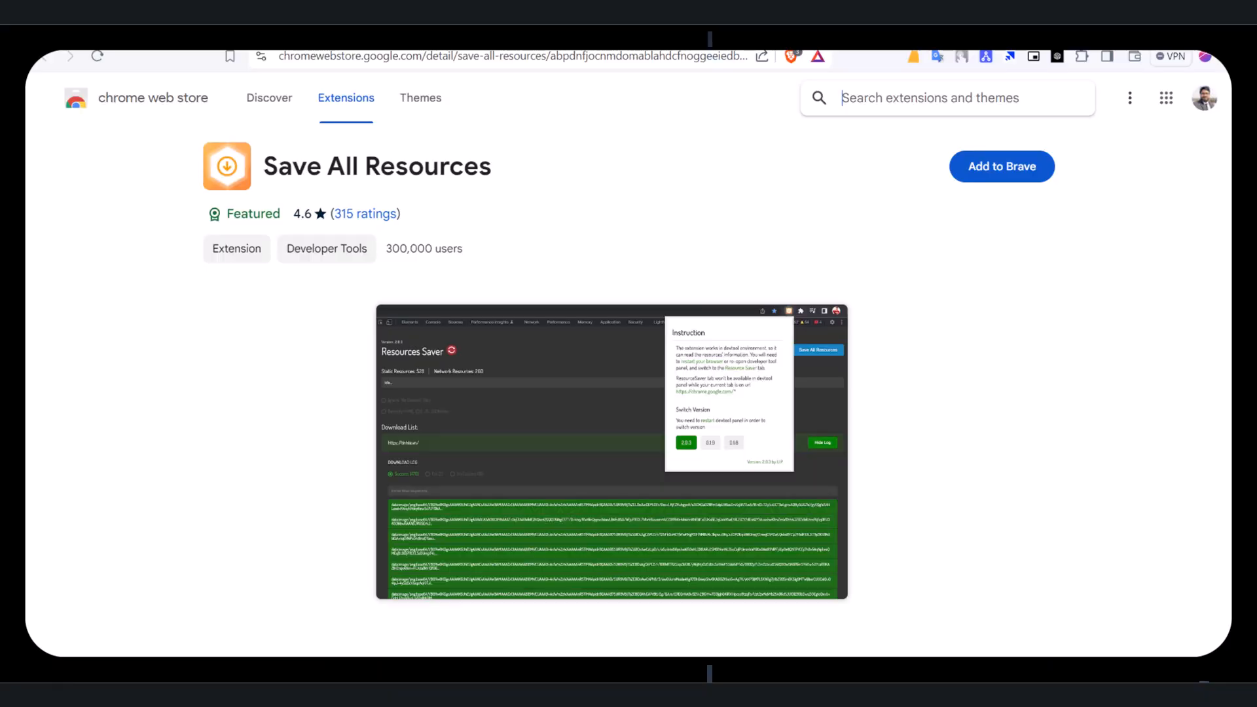
scroll(down, 3)
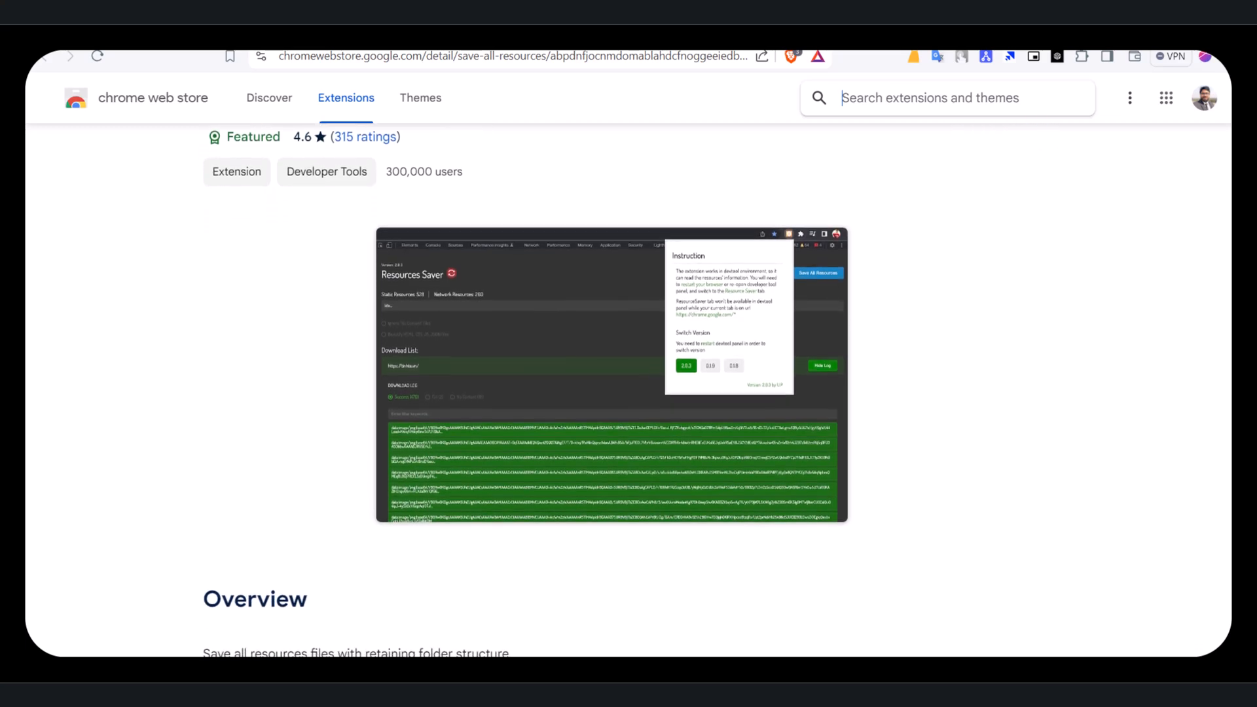
scroll(down, 3)
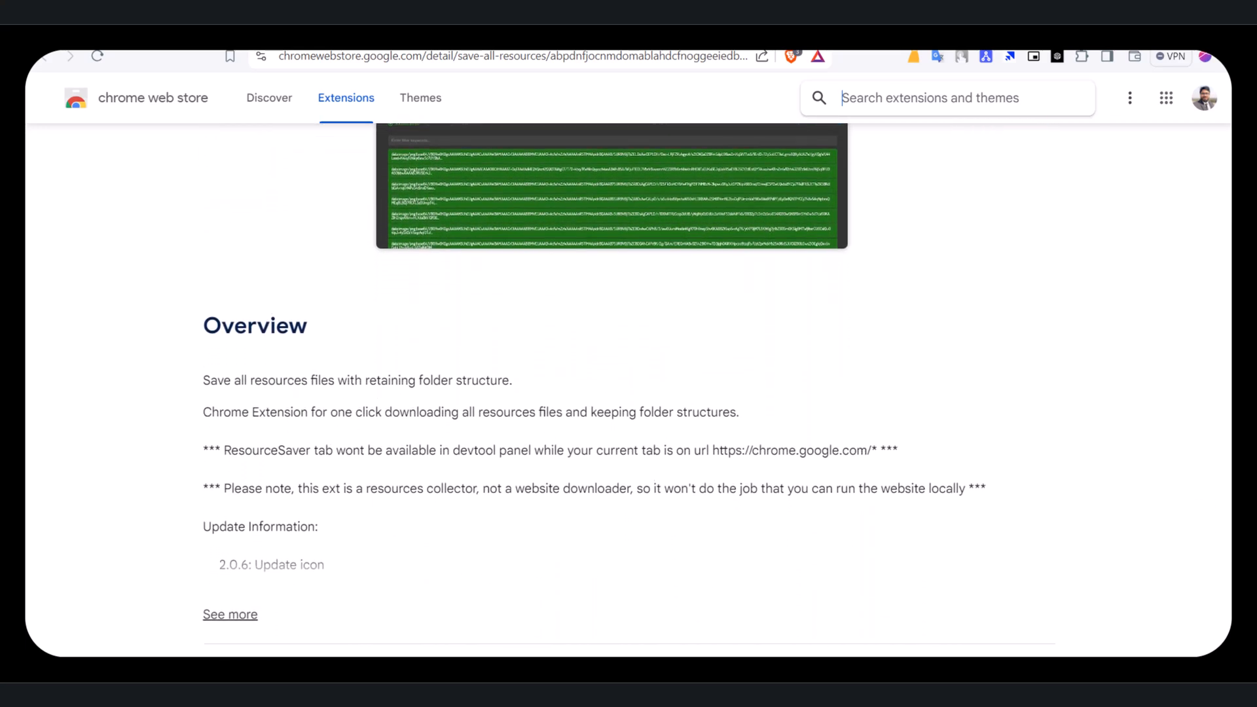
scroll(down, 3)
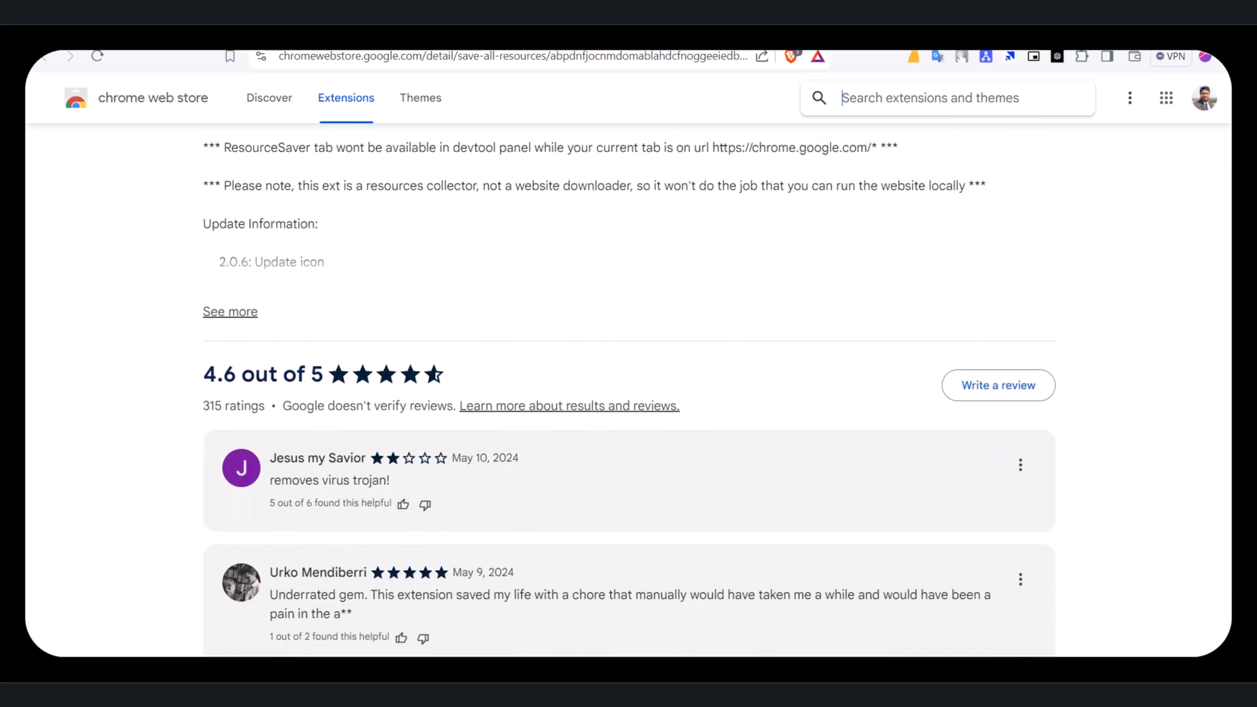
scroll(down, 3)
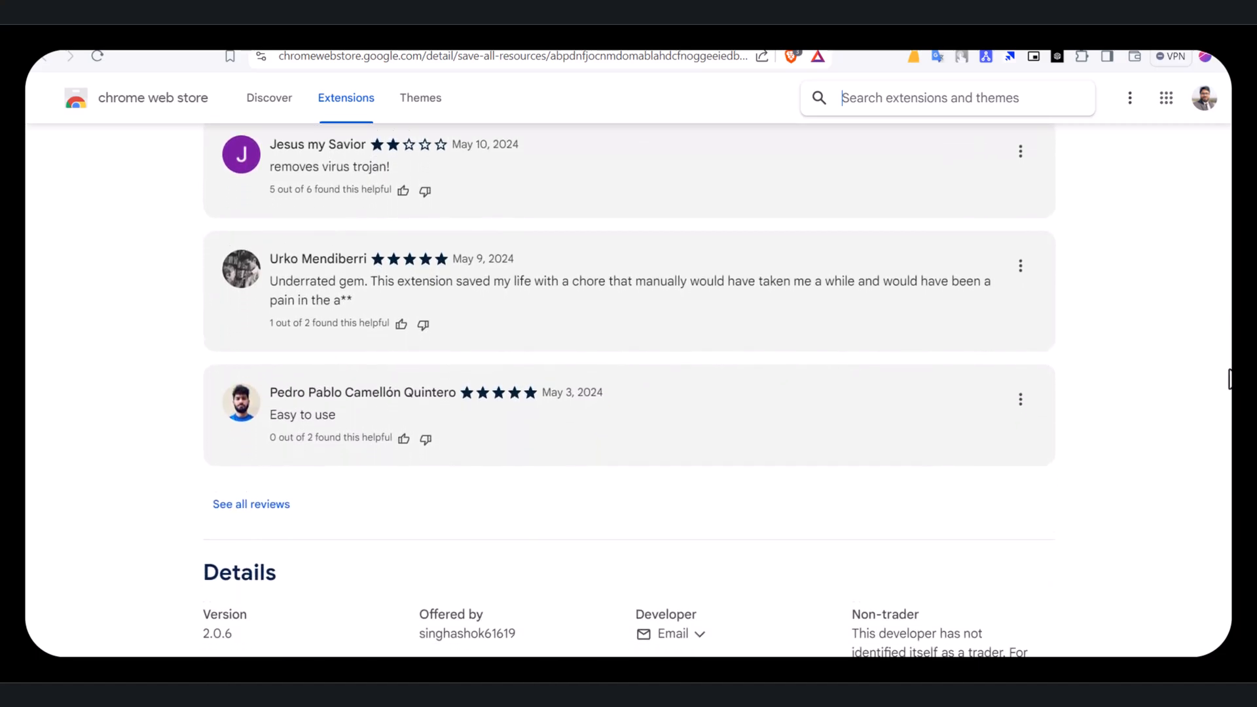